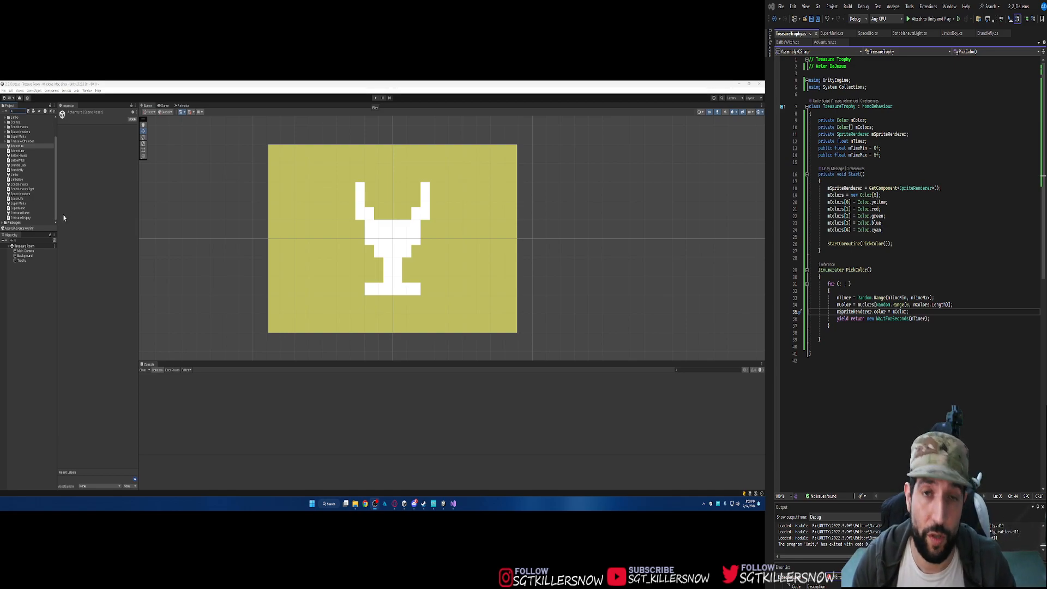
{"action": "mouse_move", "coordinate": [114, 162]}
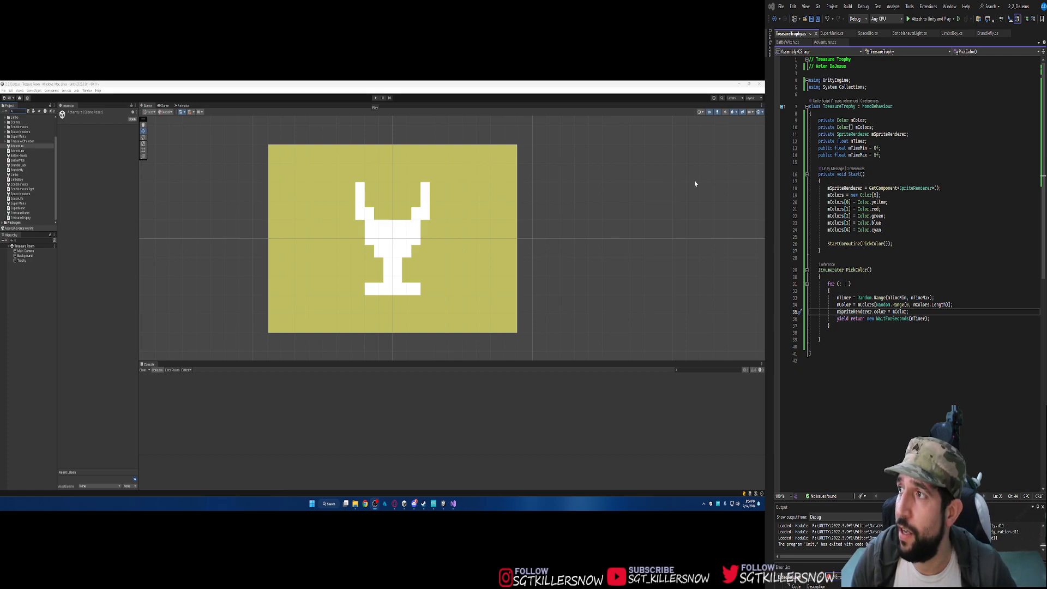
{"action": "mouse_move", "coordinate": [107, 142]}
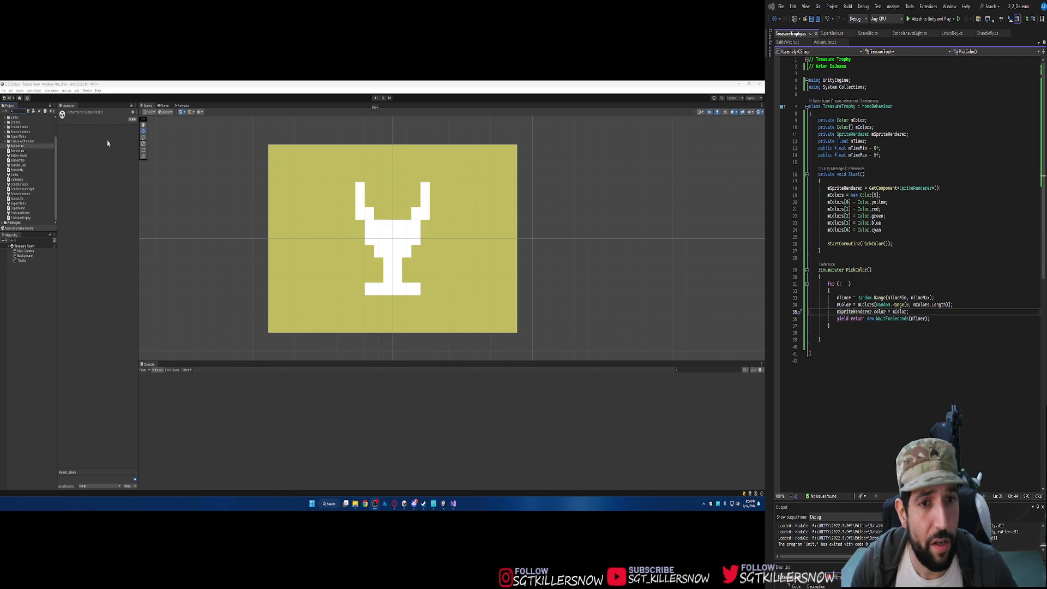
Step: Run the Adventurer scene with its script visible until the sword and dragon messages log
{"action": "left_click", "coordinate": [19, 146]}
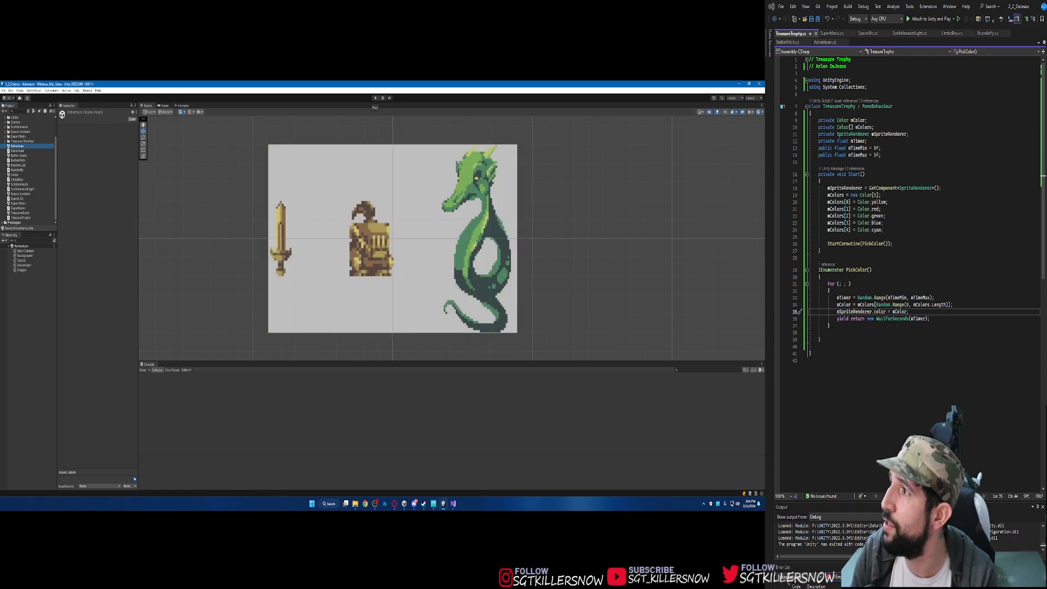
{"action": "left_click", "coordinate": [826, 43]}
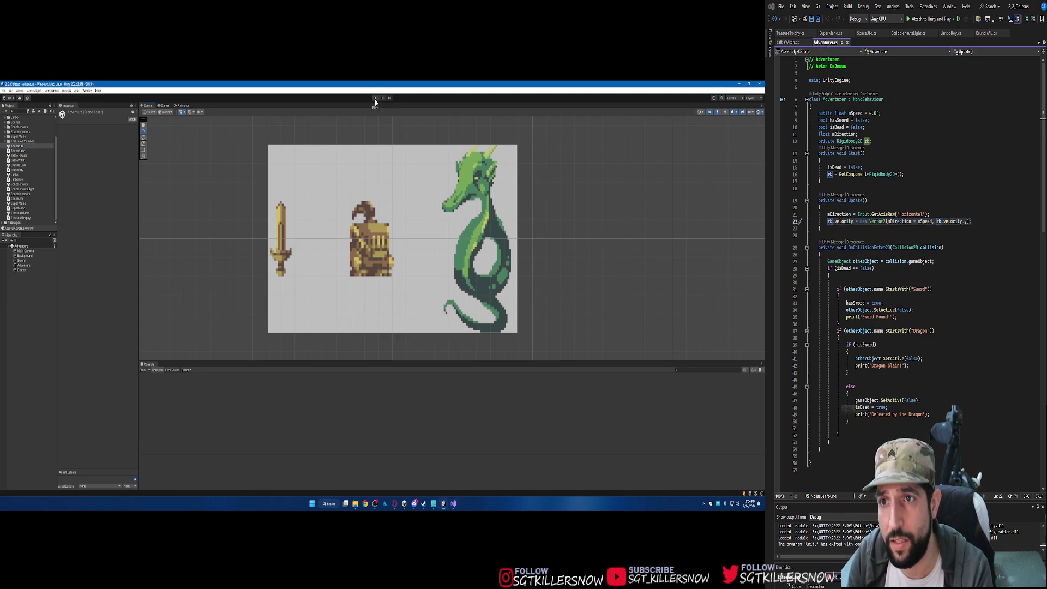
{"action": "left_click", "coordinate": [374, 98]}
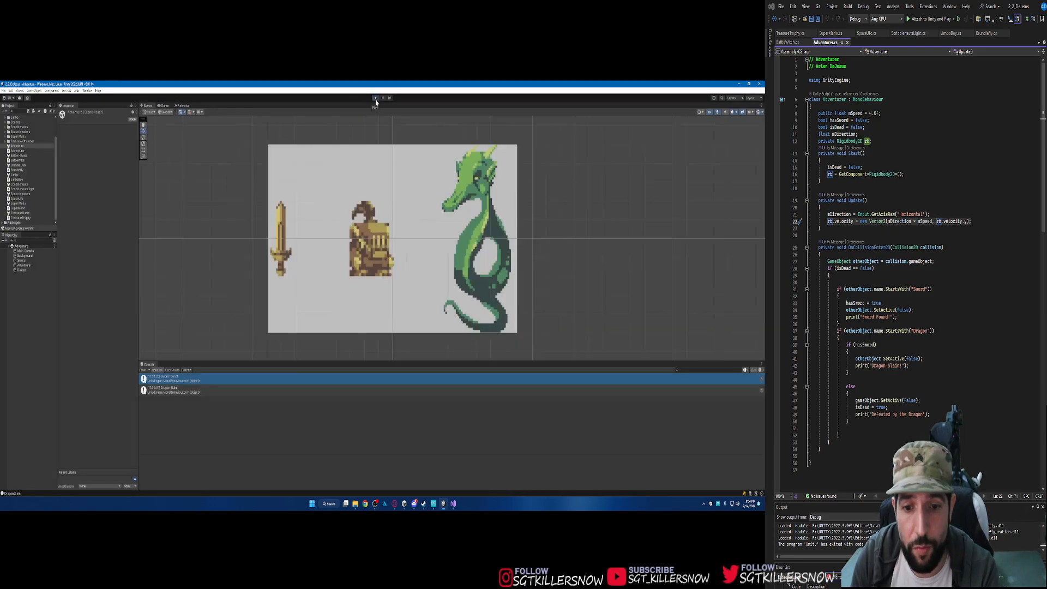
{"action": "left_click", "coordinate": [374, 99]}
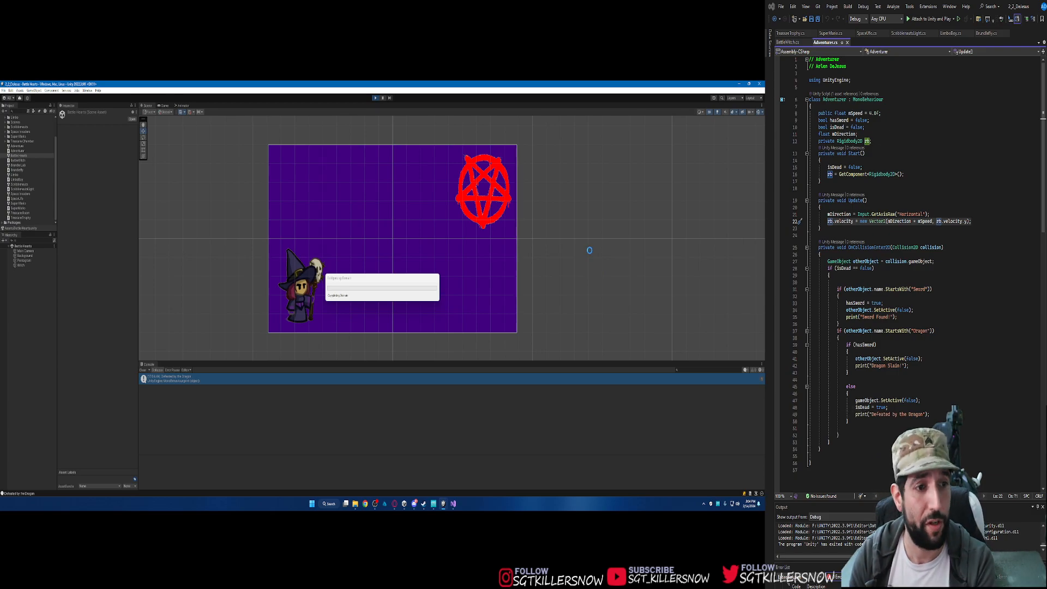
Step: Play the Battle Witch scene with the witch and red pentagram
{"action": "left_click", "coordinate": [147, 105]}
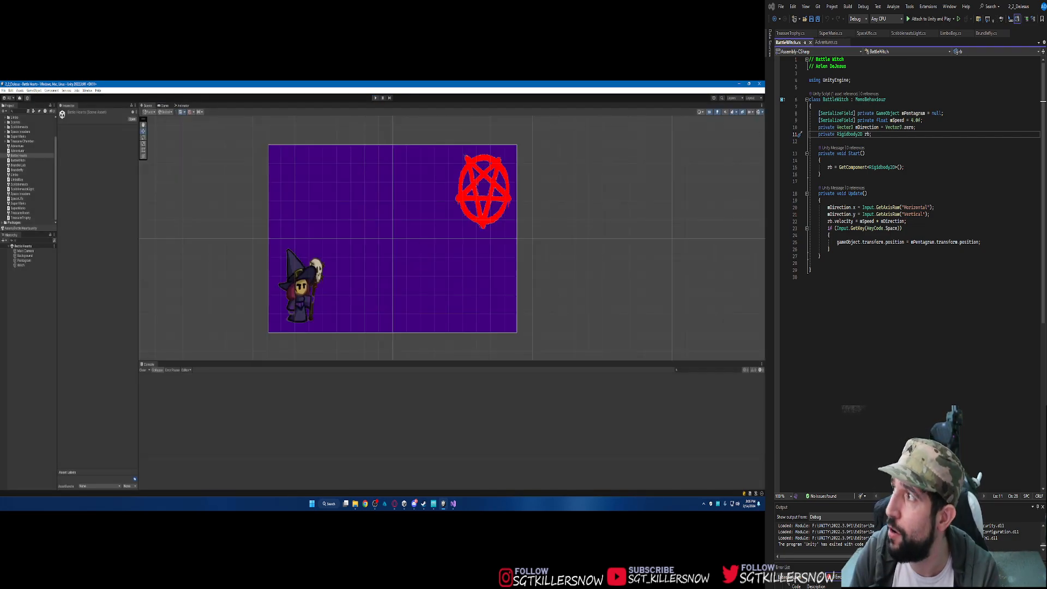
Step: Switch to the BrundleLab scene with the creature between two teleporter pods
{"action": "left_click", "coordinate": [986, 33]}
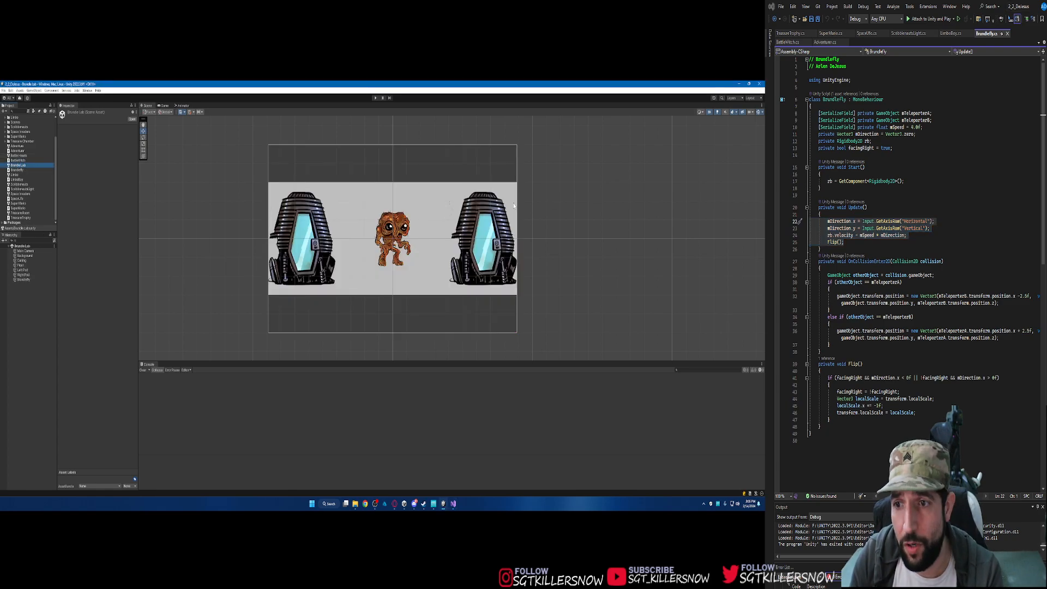
{"action": "mouse_move", "coordinate": [608, 272]}
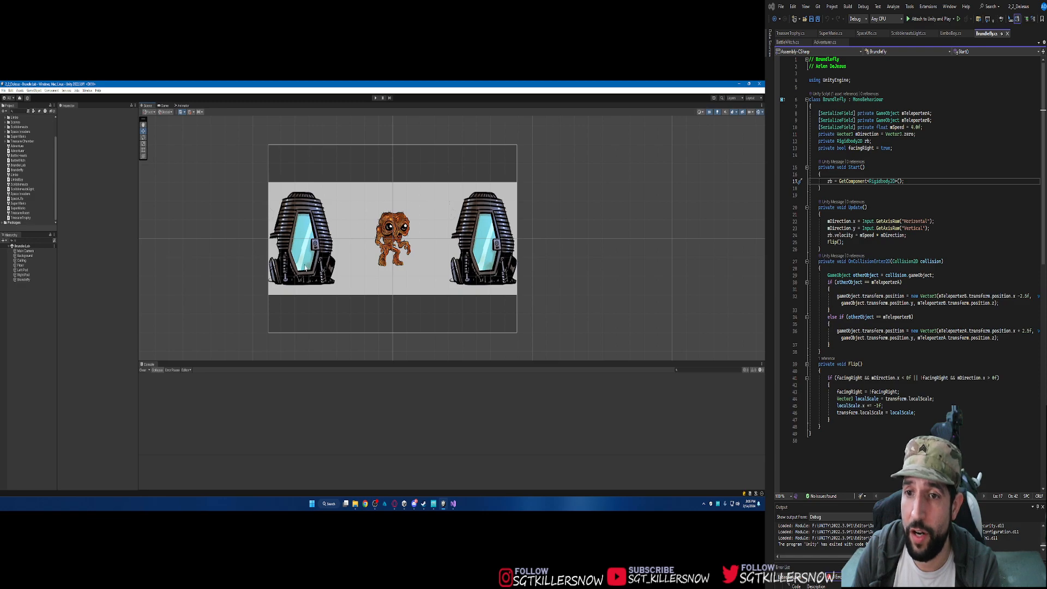
{"action": "mouse_move", "coordinate": [355, 129]}
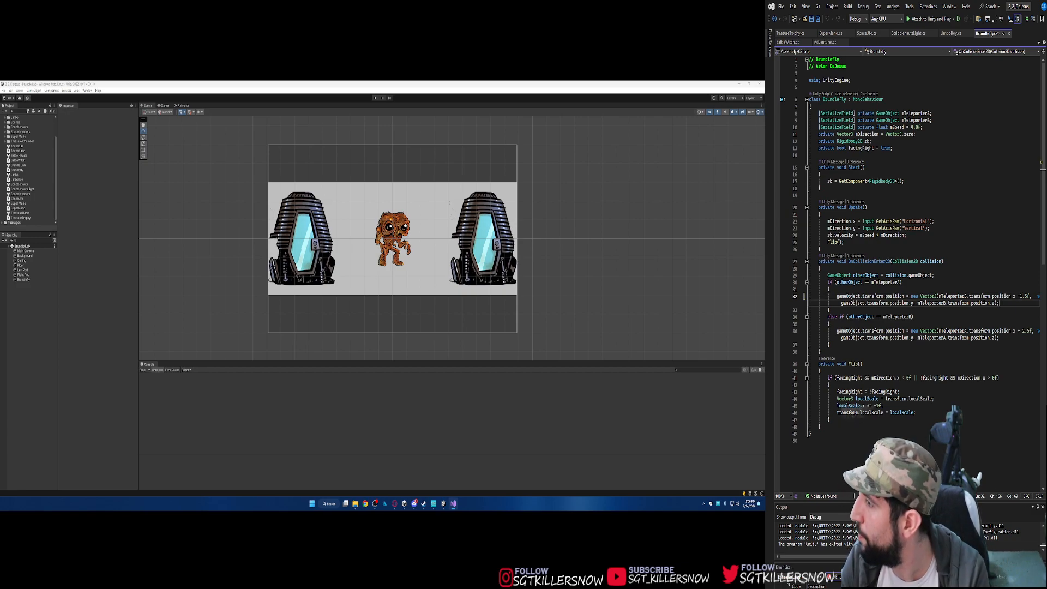
Step: Change the teleport x offset in OnCollisionEnter2D to 1.5f
{"action": "type", "text": "1.5f"}
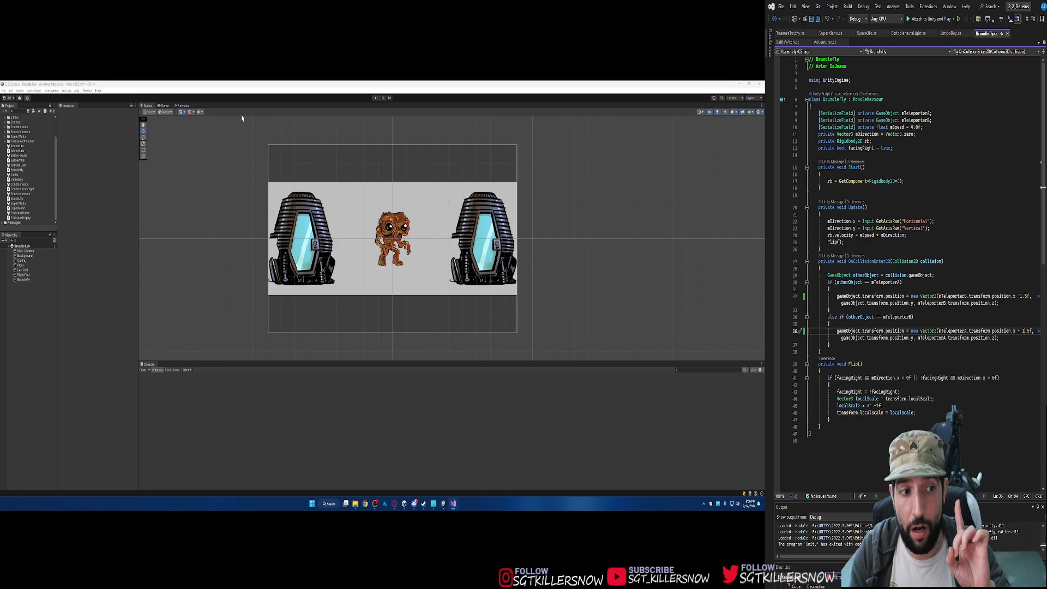
{"action": "mouse_move", "coordinate": [272, 104]}
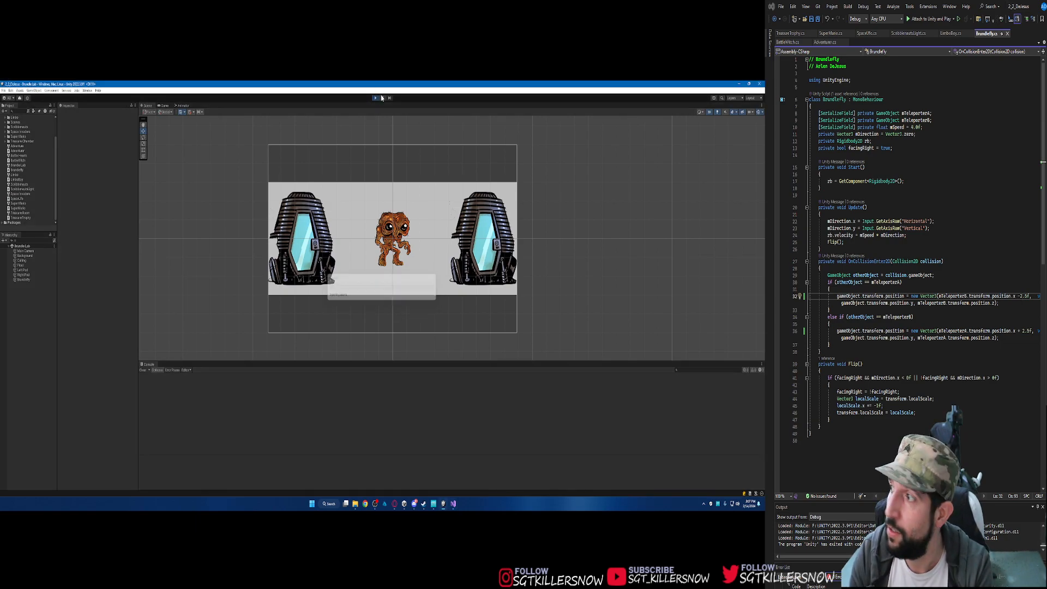
Step: Retest the teleporter with the new offset, then move on to the Scribblenauts Light scene
{"action": "left_click", "coordinate": [165, 106]}
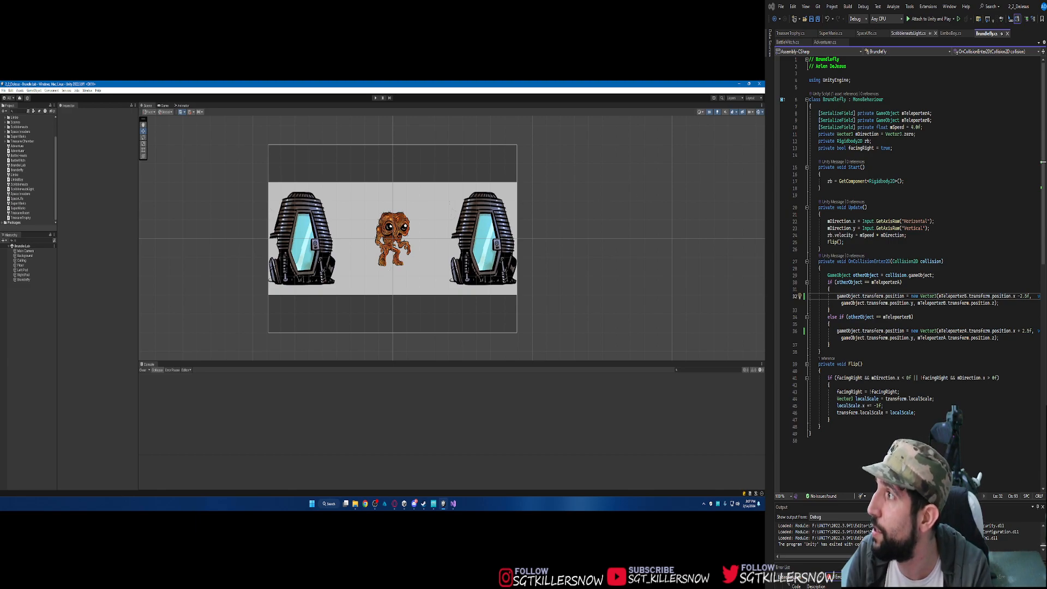
{"action": "left_click", "coordinate": [949, 33]}
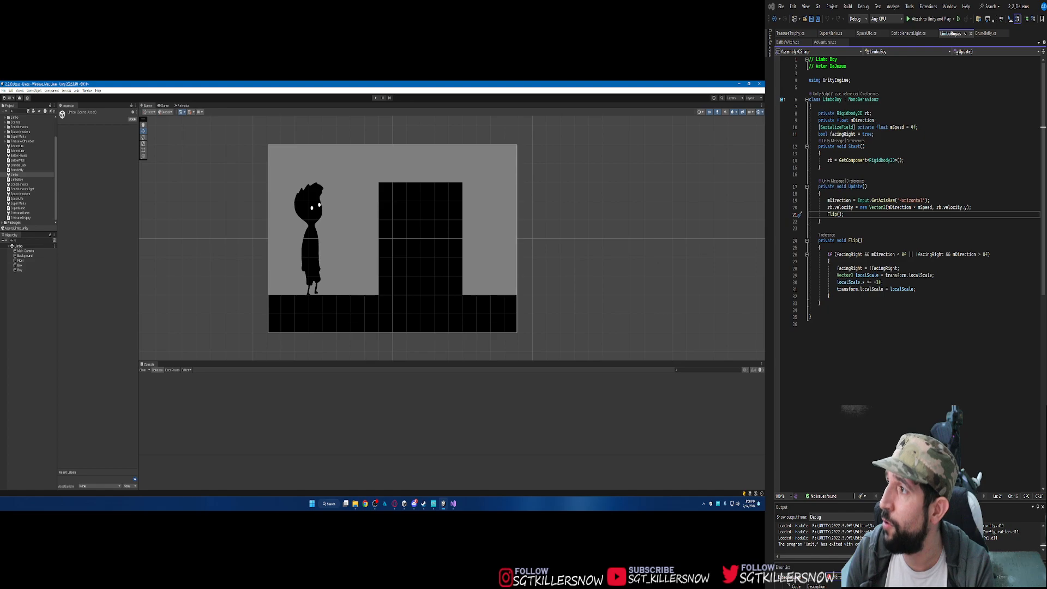
{"action": "left_click", "coordinate": [909, 34]}
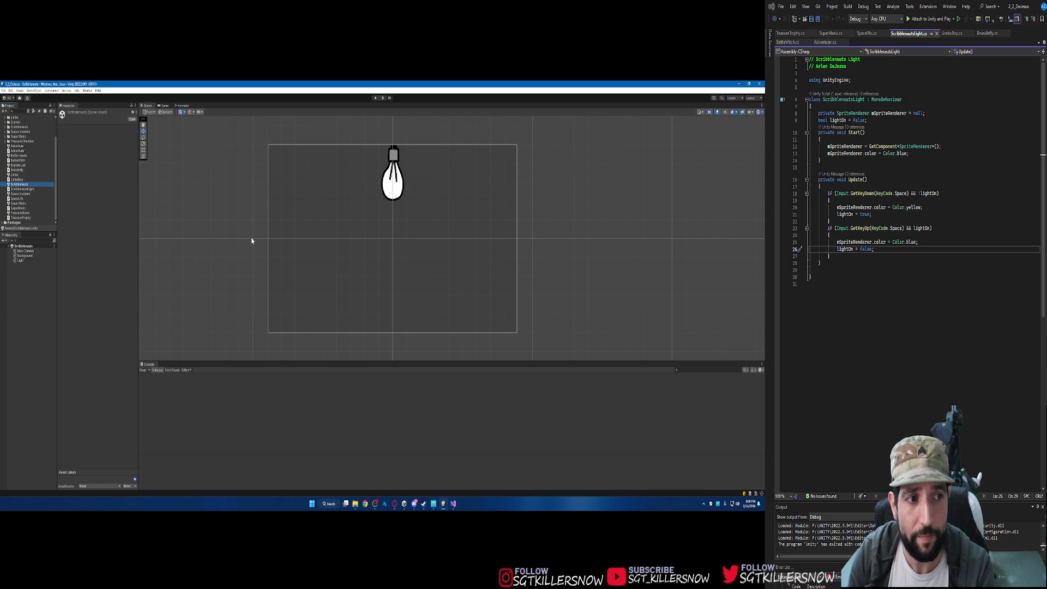
{"action": "mouse_move", "coordinate": [432, 196]}
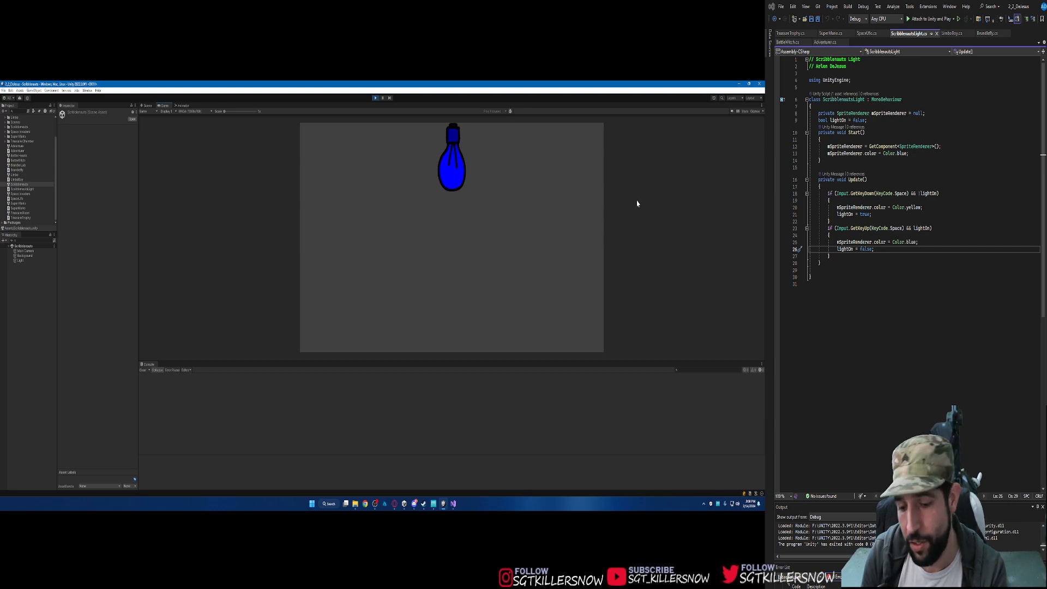
Step: Switch the light bulb on with Space while playing, then load the Space UFO scene
{"action": "key", "text": "space"}
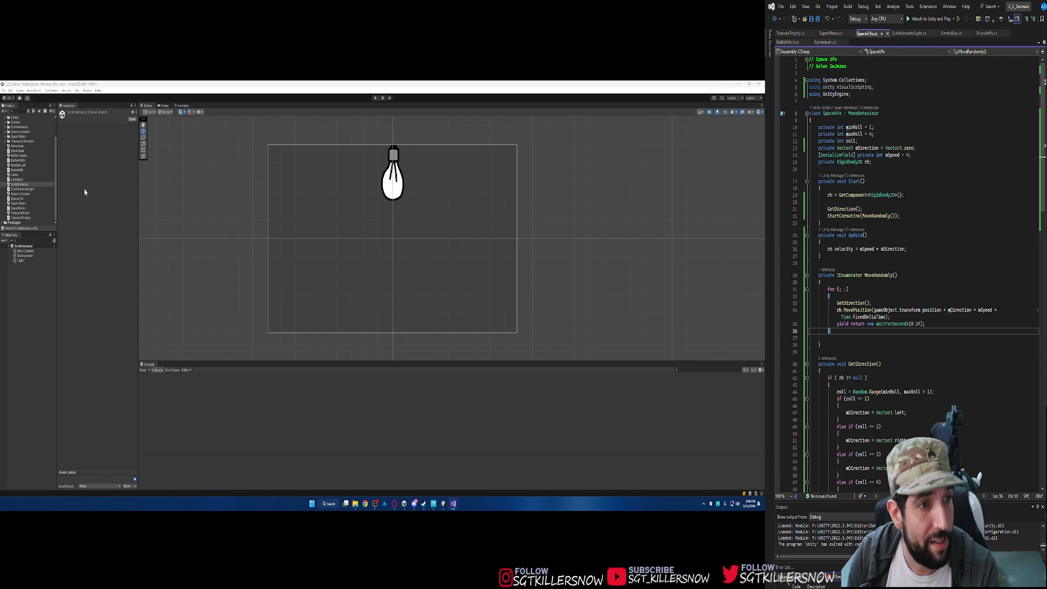
{"action": "left_click", "coordinate": [22, 194]}
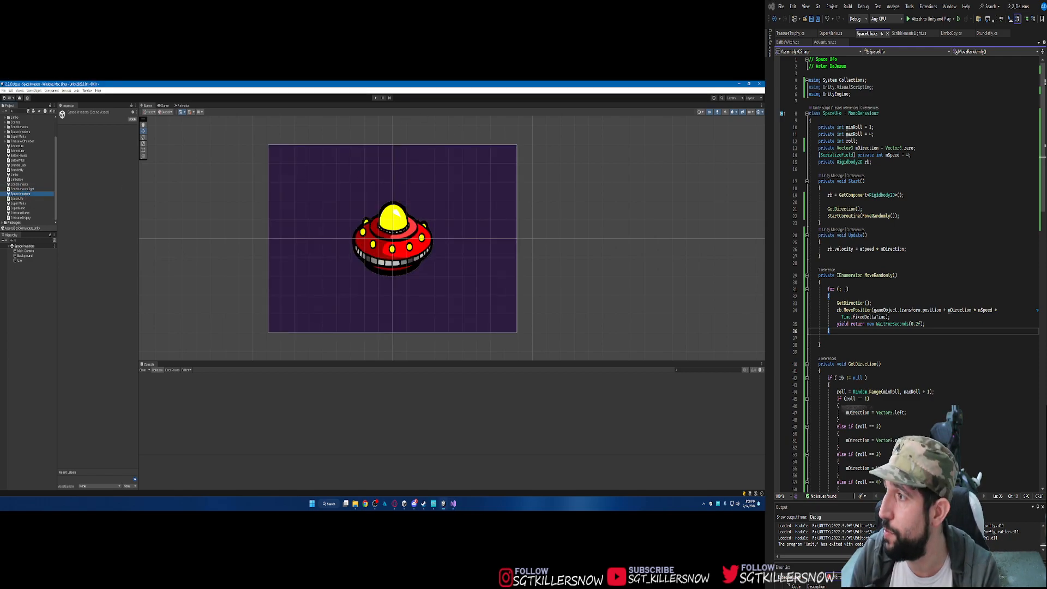
{"action": "scroll", "scroll_direction": "down", "scroll_amount": 3}
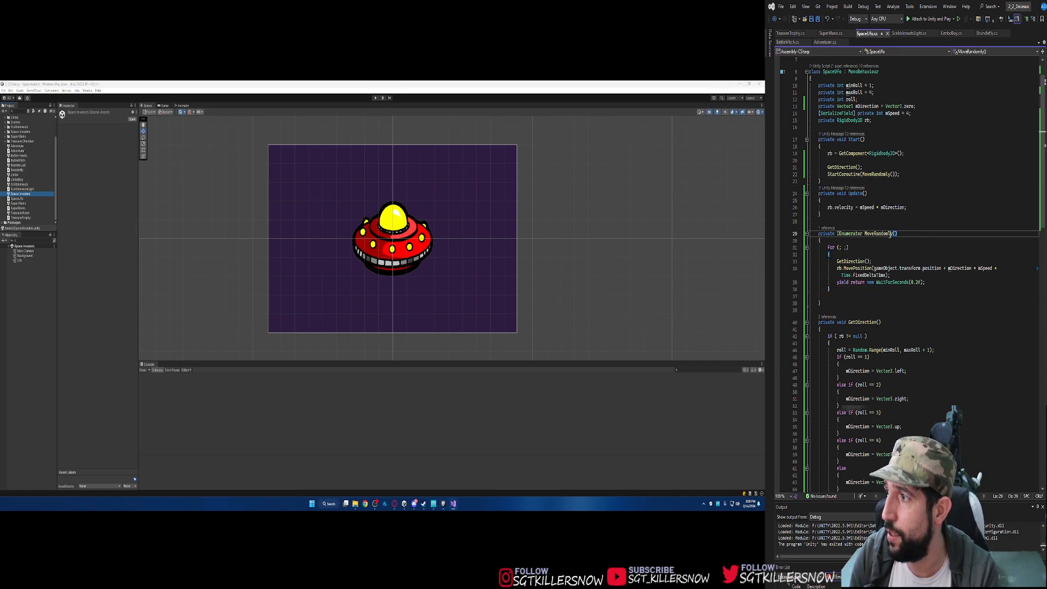
{"action": "scroll", "scroll_direction": "down", "scroll_amount": 3}
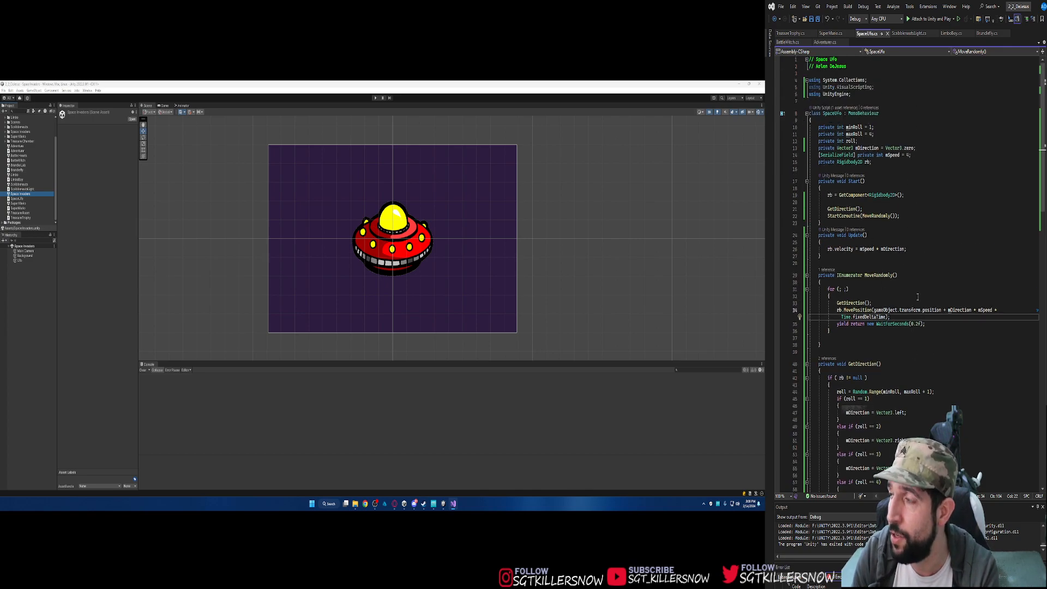
{"action": "scroll", "scroll_direction": "down", "scroll_amount": 3}
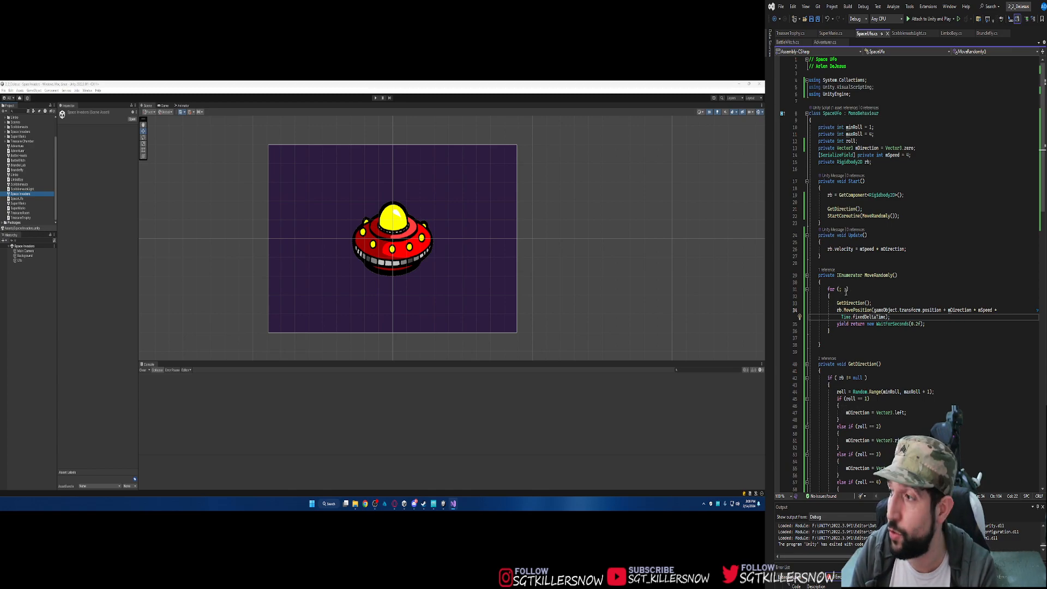
{"action": "double_click", "coordinate": [837, 288]}
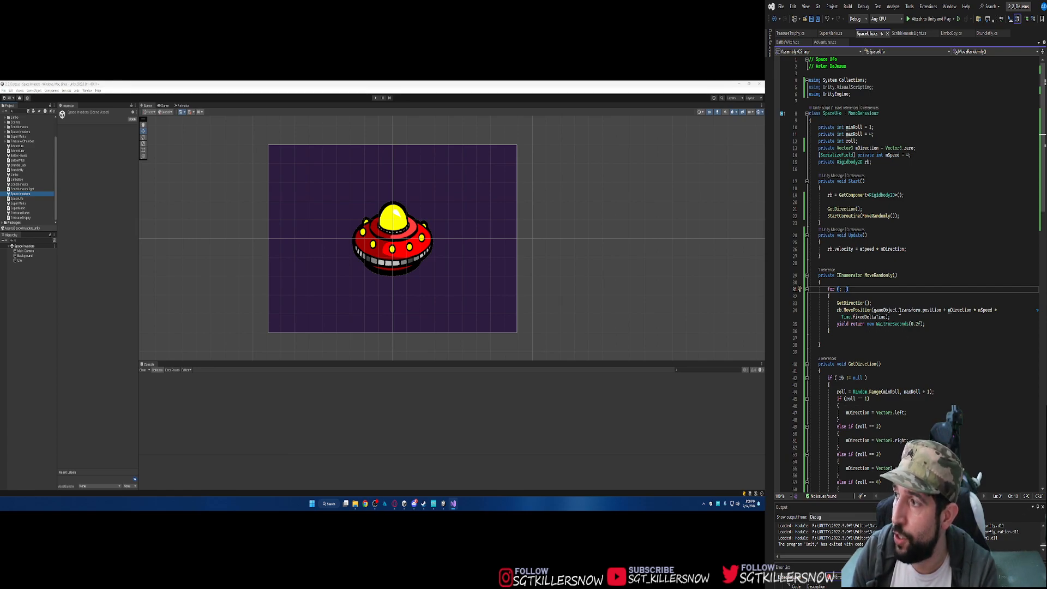
{"action": "mouse_move", "coordinate": [445, 254]}
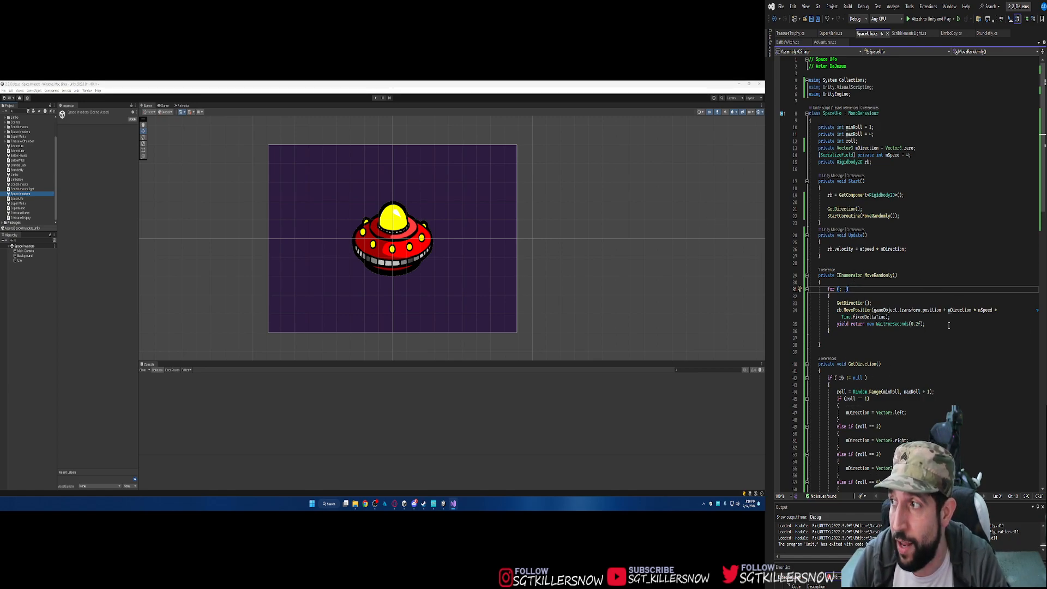
{"action": "mouse_move", "coordinate": [572, 168]}
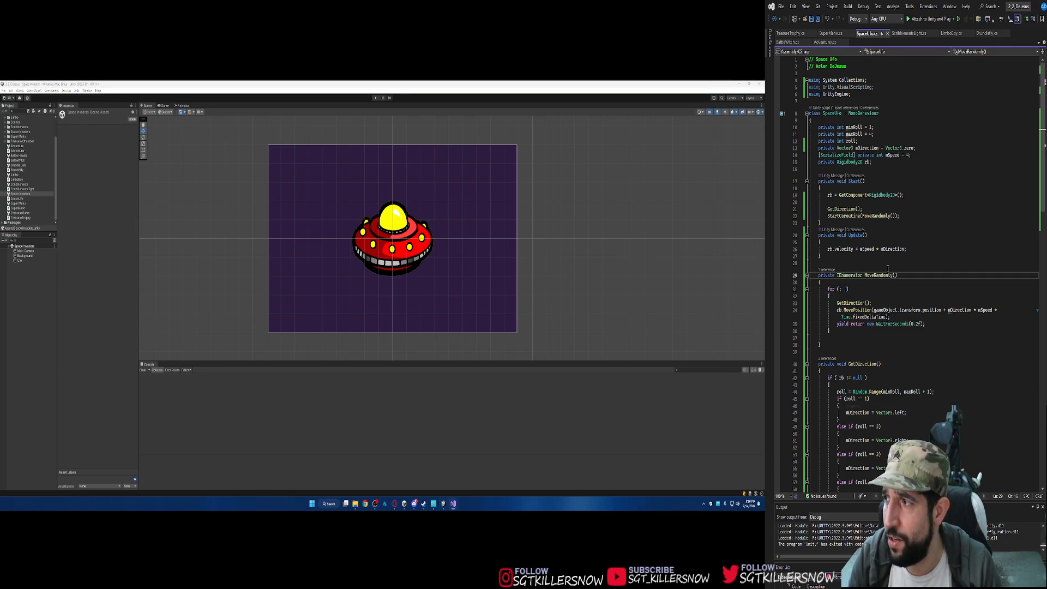
{"action": "double_click", "coordinate": [846, 275]}
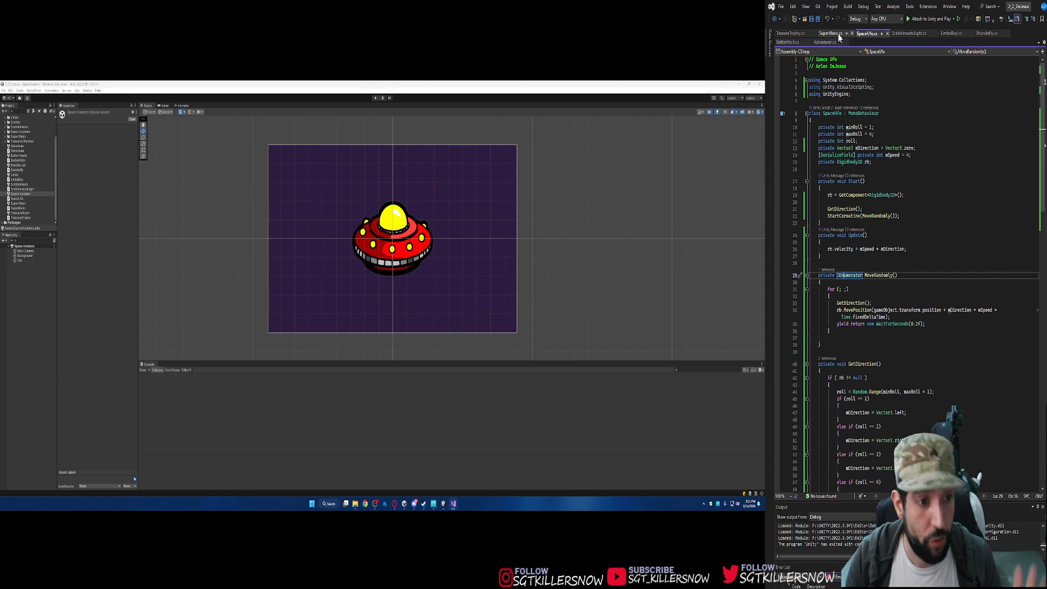
Step: Show SuperMario.cs, glance at Adventurer.cs, and return to the coin-collecting script
{"action": "left_click", "coordinate": [874, 34]}
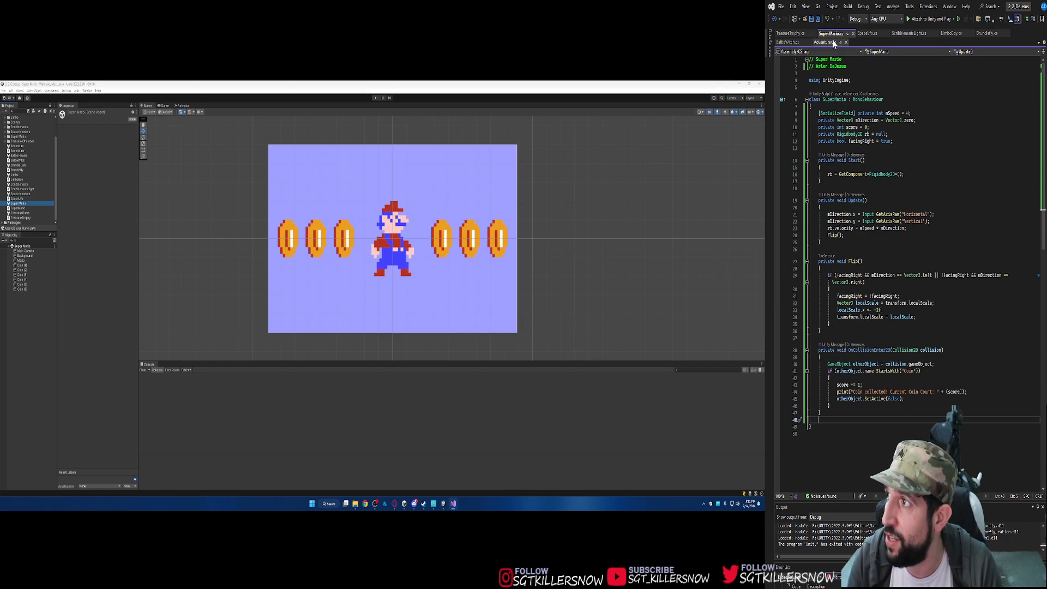
{"action": "left_click", "coordinate": [821, 43]}
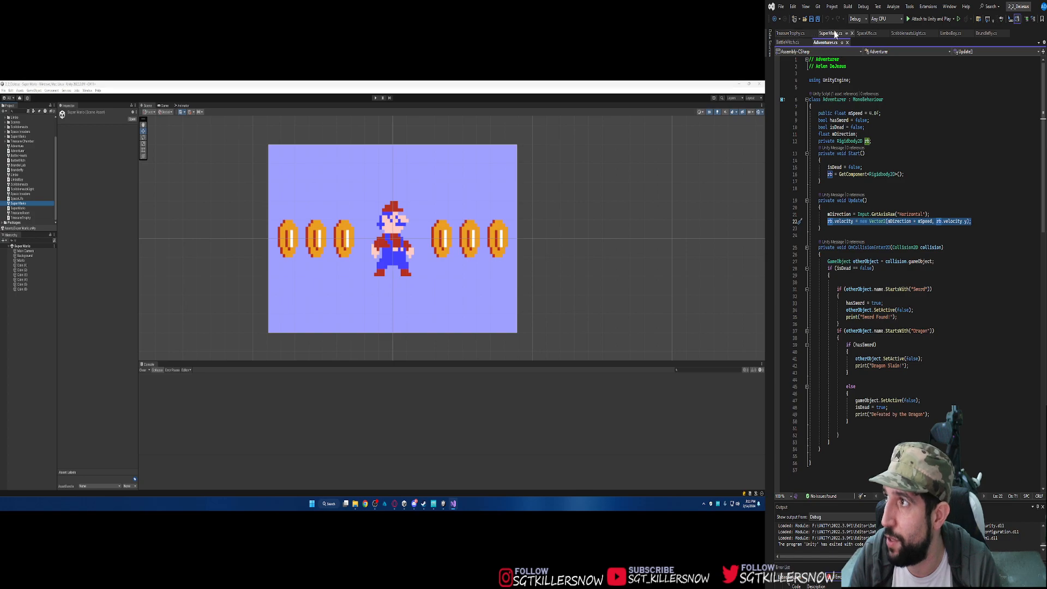
{"action": "left_click", "coordinate": [830, 34]}
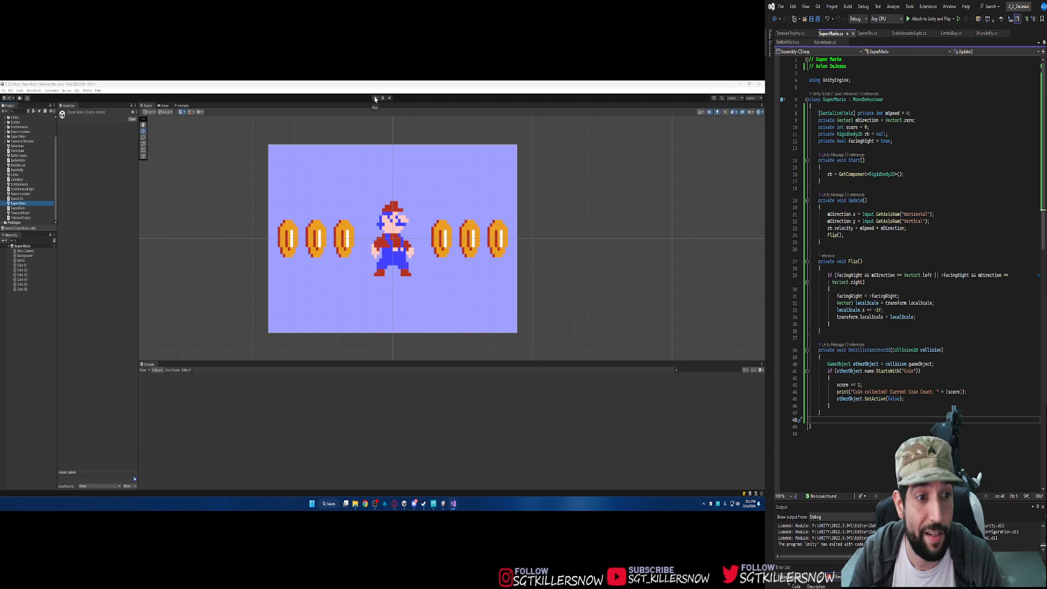
Step: Play the Super Mario scene so Mario collects the coins
{"action": "left_click", "coordinate": [374, 98]}
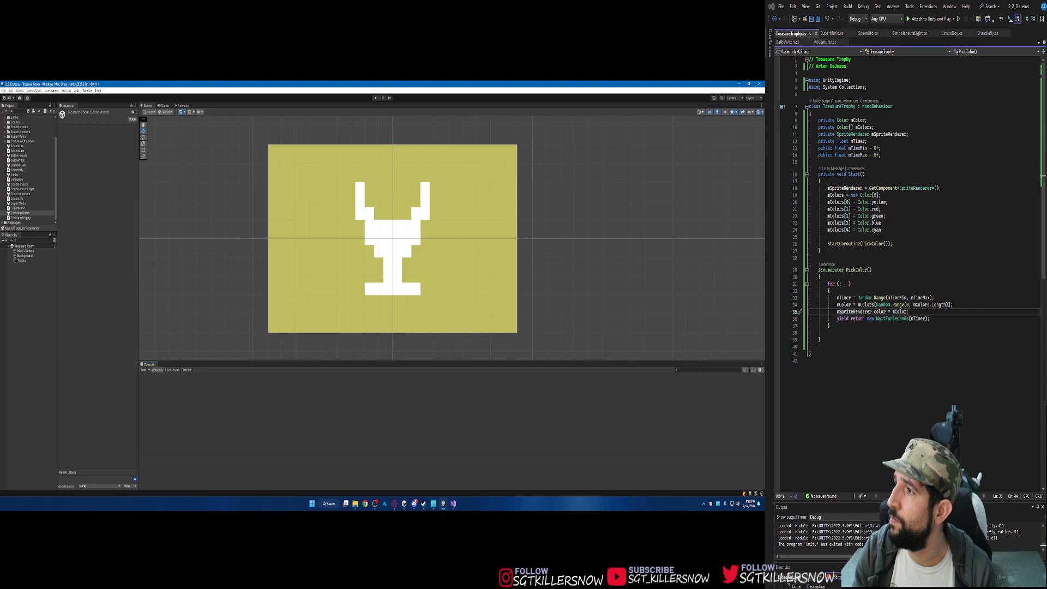
Step: Highlight the mTimeMax variable in the Treasure Trophy script
{"action": "double_click", "coordinate": [826, 140]}
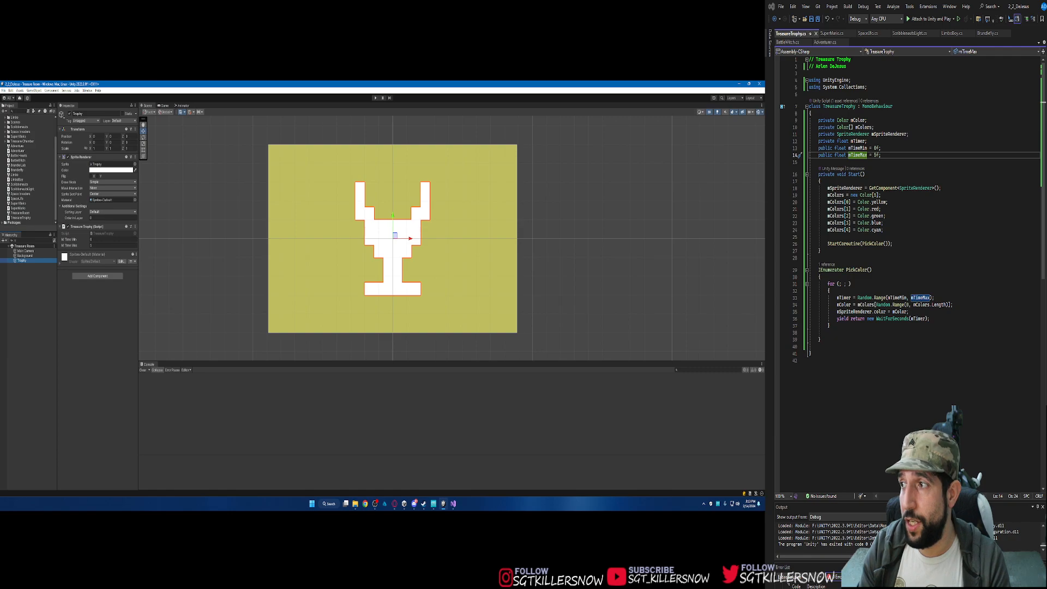
Step: Point at the colour-applying line in PickColor, then play the Treasure Trophy scene
{"action": "left_click", "coordinate": [848, 283]}
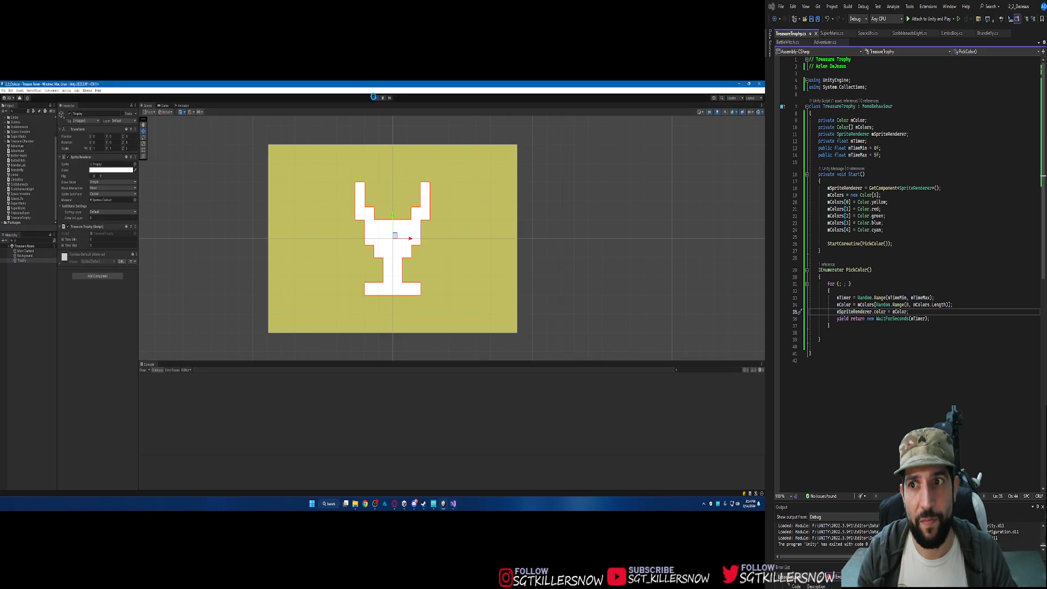
{"action": "left_click", "coordinate": [374, 98]}
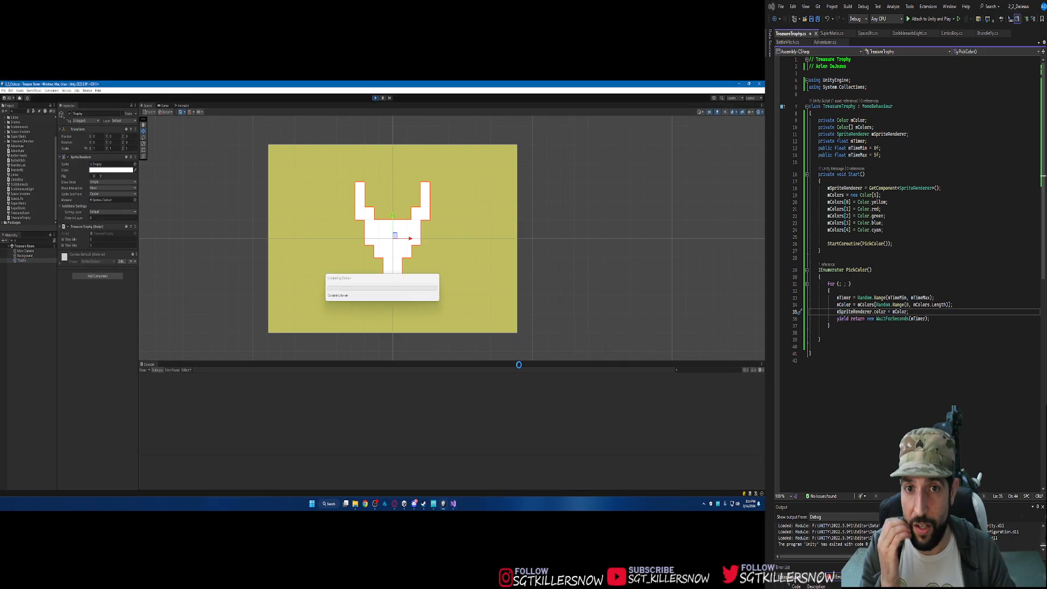